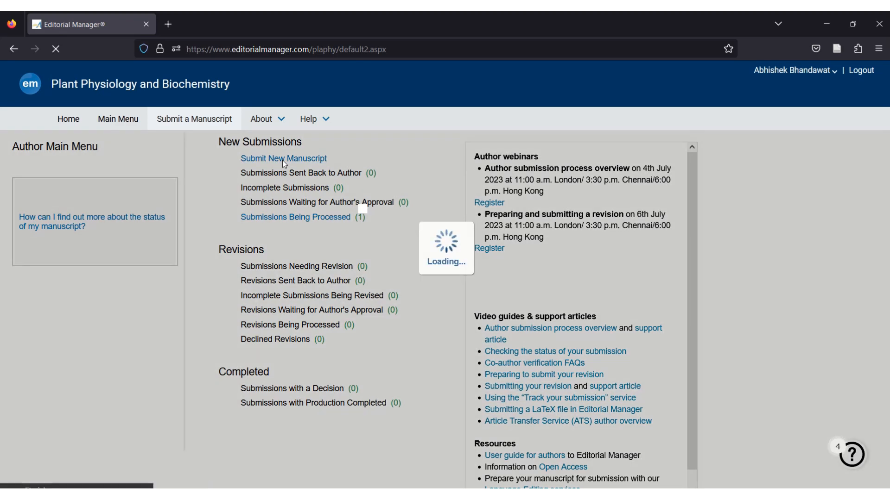
Begin a new submission with article type Research Paper and proceed to the Authors section
click(284, 159)
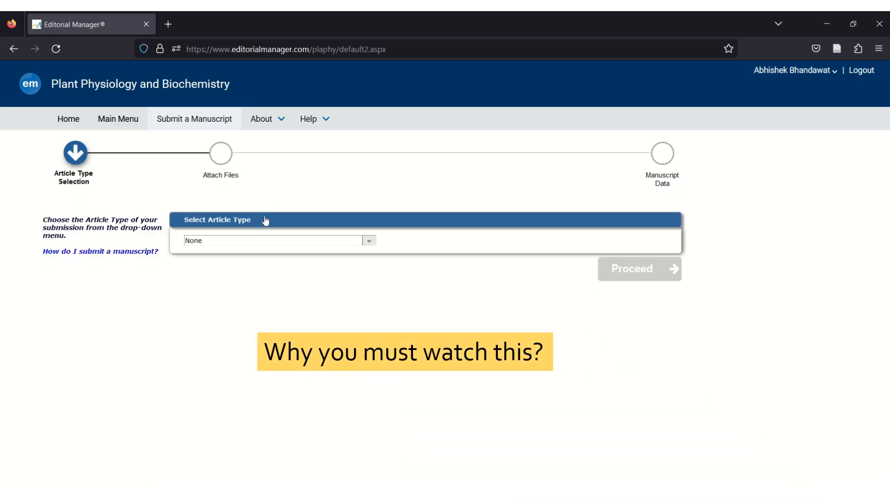
click(276, 241)
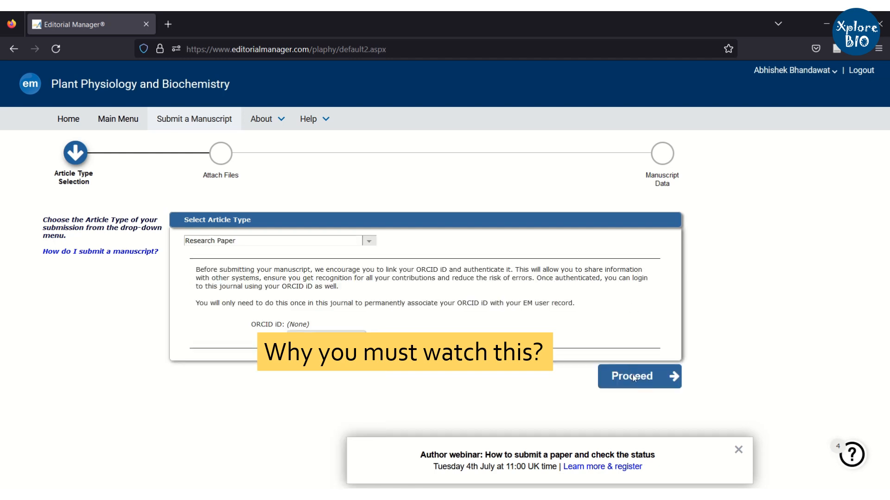
click(638, 376)
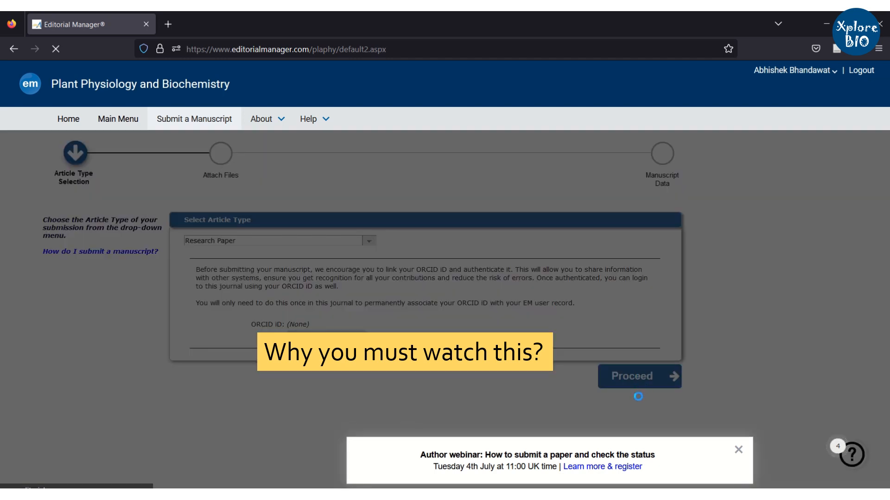
click(639, 376)
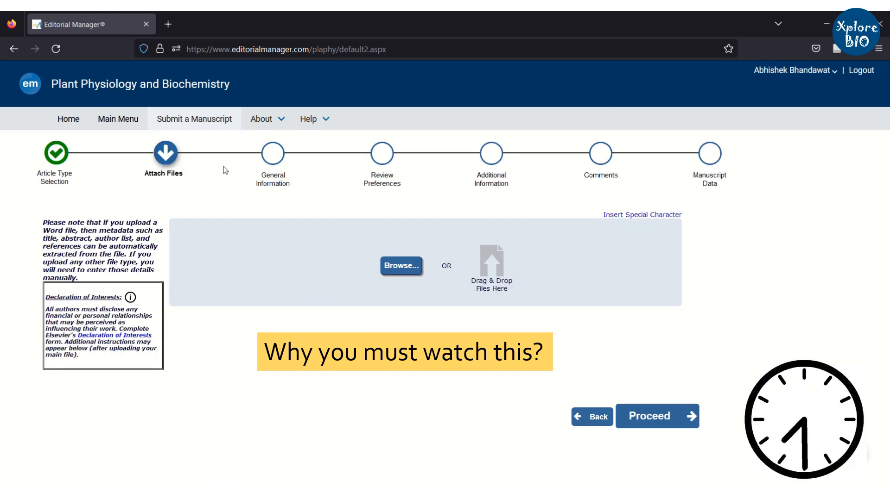
mouse_move(657, 165)
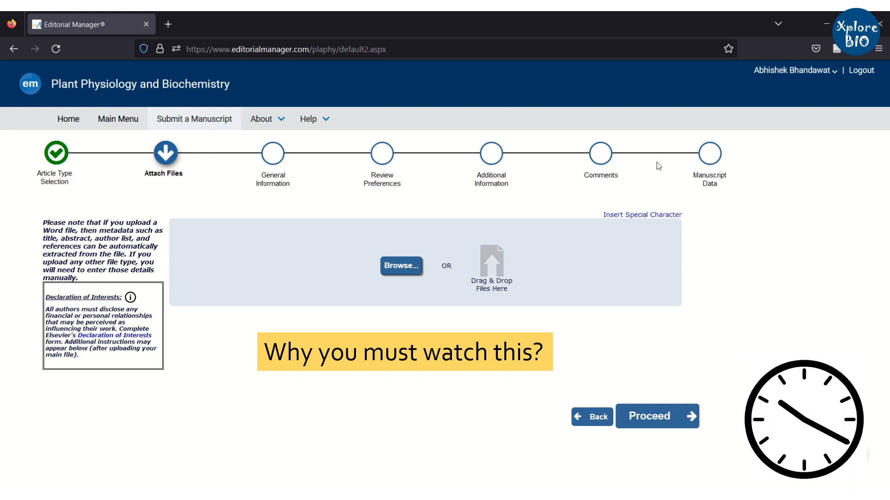
click(312, 118)
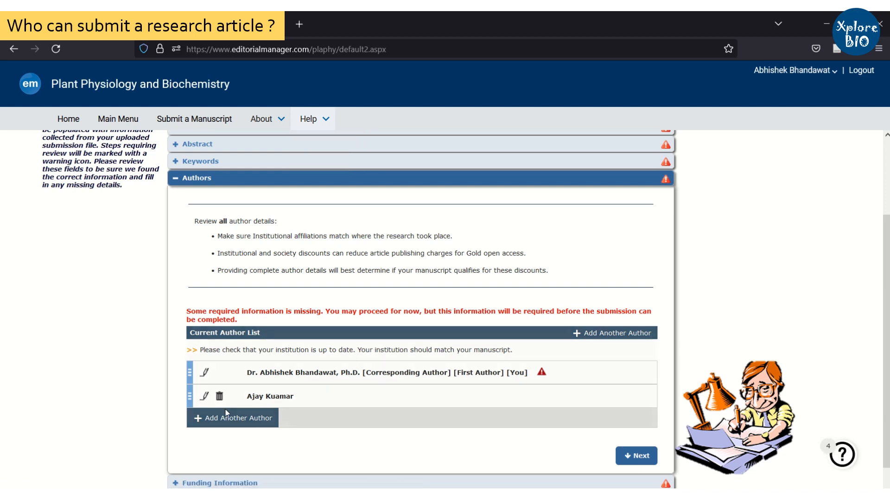
Edit the second author and tick 'This is the corresponding author', then switch to the Elsevier guide
click(205, 396)
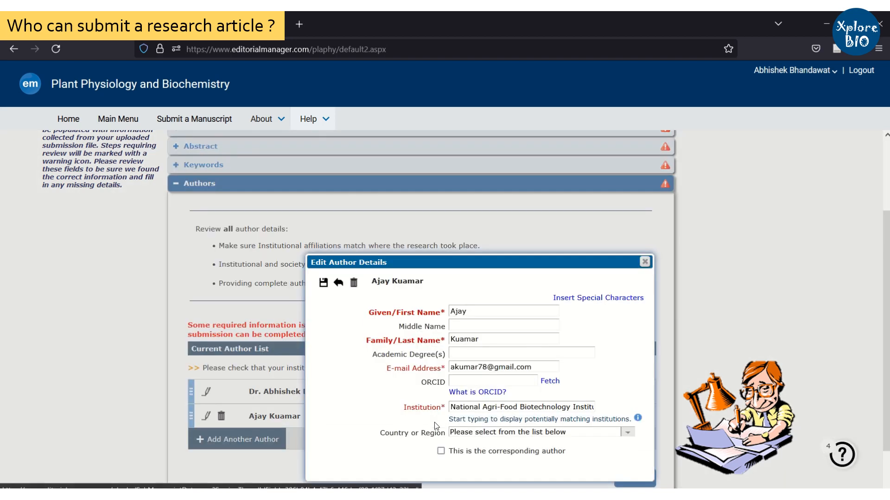
mouse_move(410, 451)
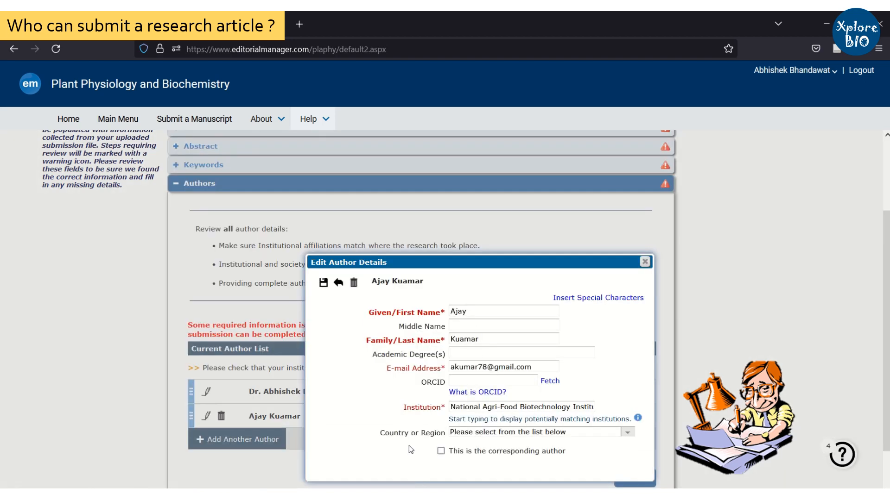
click(442, 450)
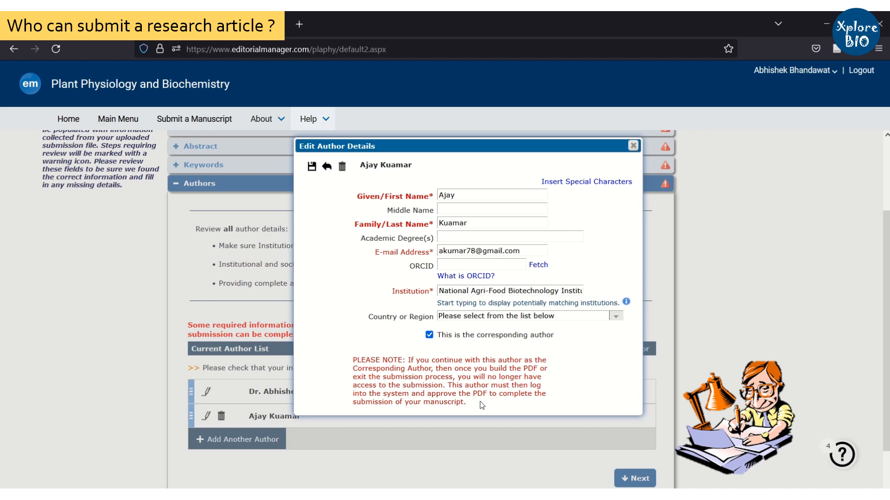
click(222, 24)
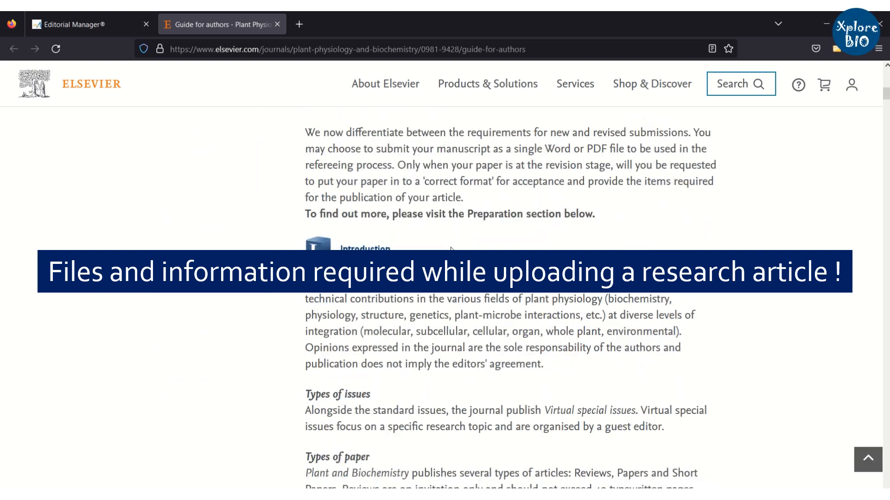
Scroll down the Guide for authors page on elsevier.com
scroll(down, 3)
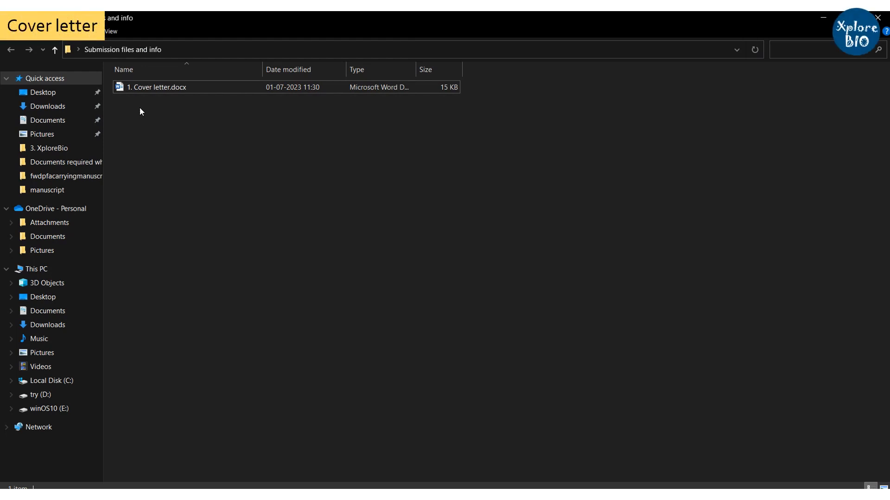
Open '1. Cover letter.docx' from the submission files folder in Word
click(158, 87)
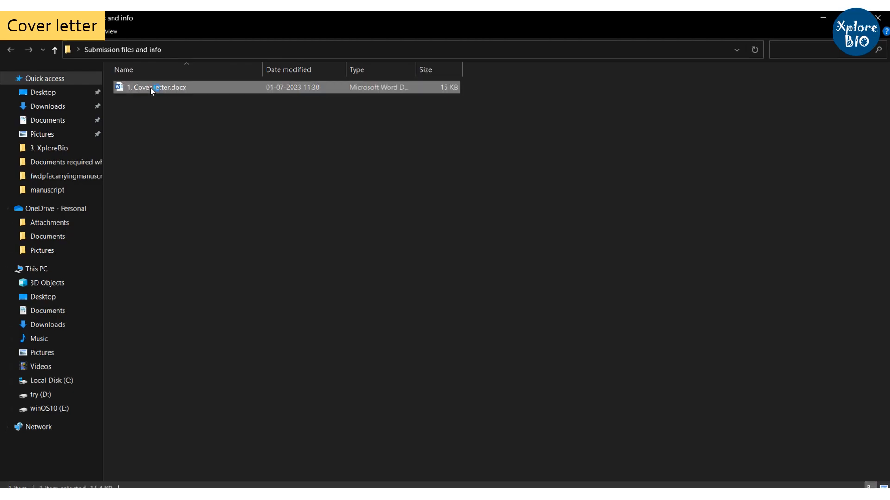
double_click(158, 87)
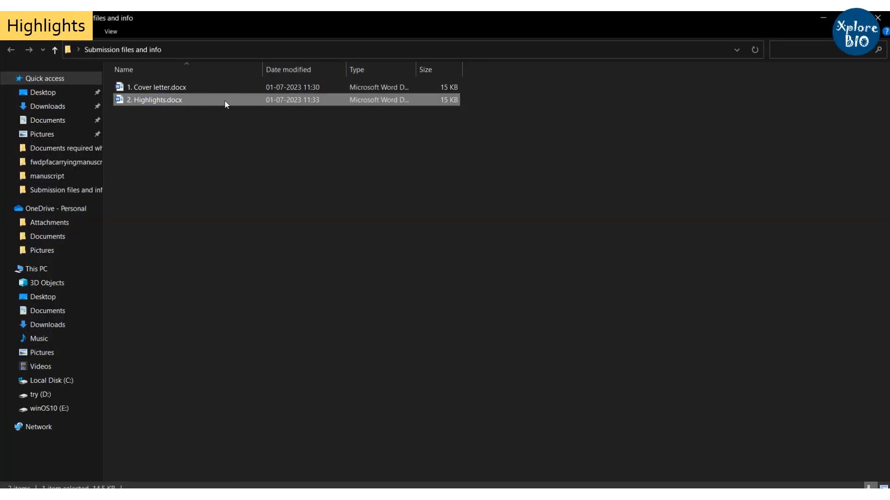
Open '2. Highlights.docx' and then '3. Manuscript.docx' in Word
double_click(155, 100)
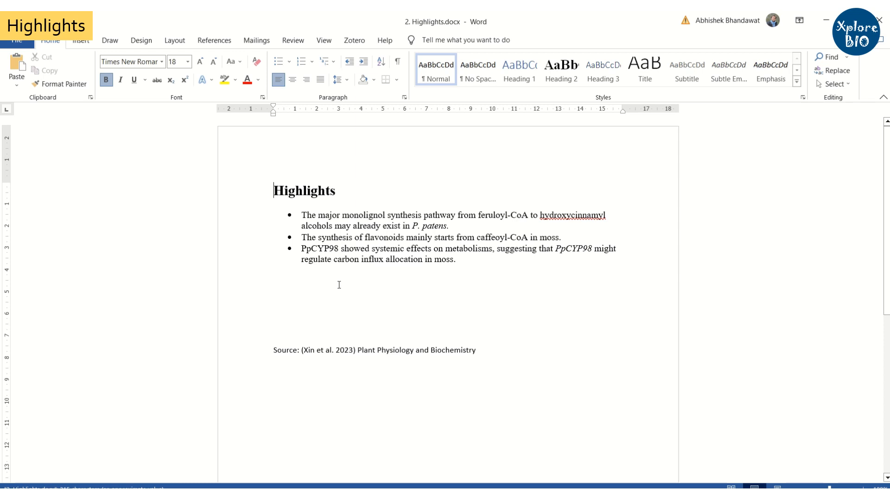
mouse_move(469, 270)
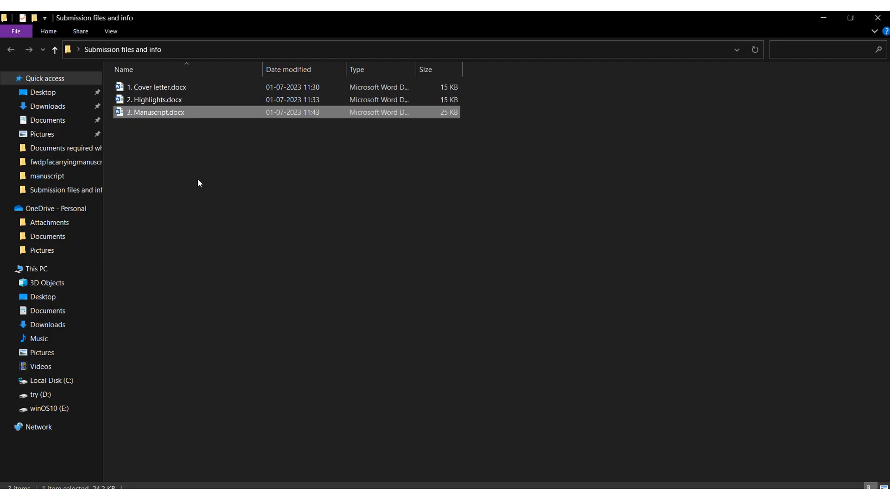
double_click(156, 112)
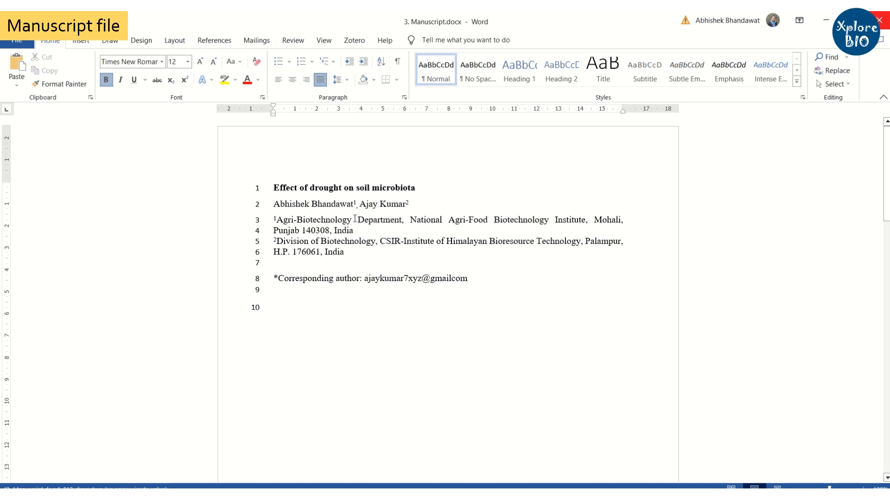
Scroll the manuscript from title and affiliations down to the References heading
scroll(down, 3)
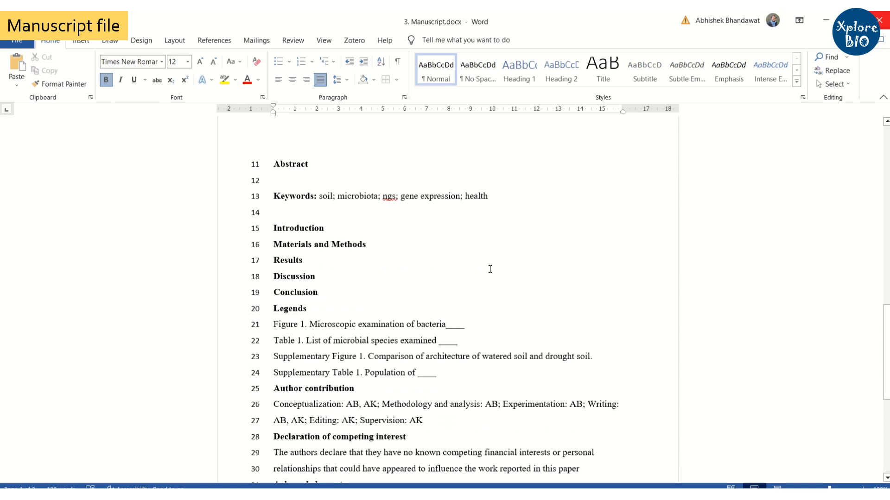
scroll(down, 3)
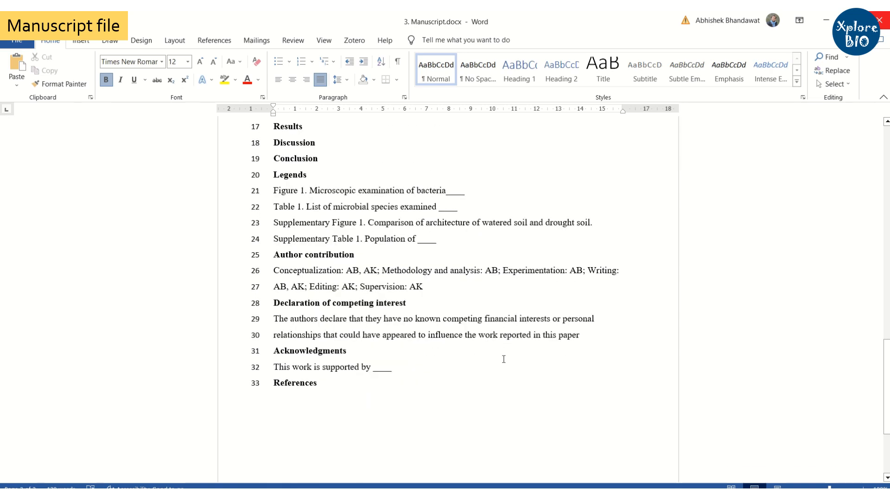
mouse_move(507, 366)
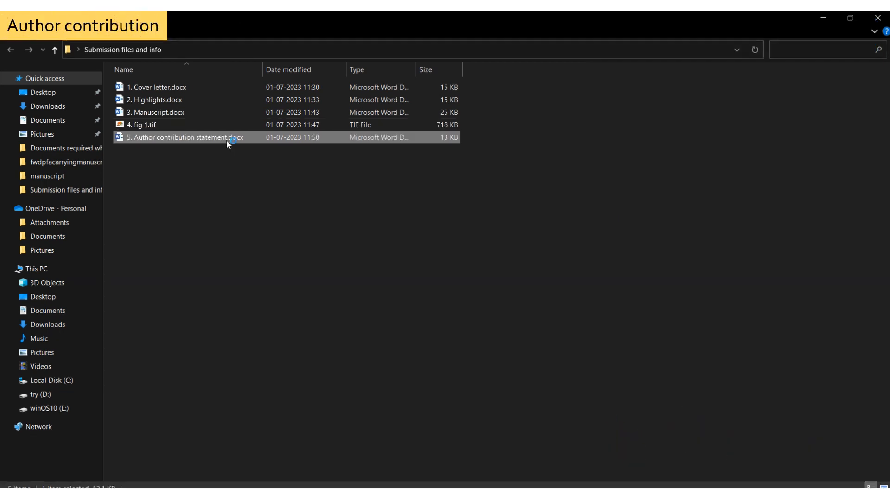
Open '5. Author contribution statement.docx' and place the cursor in its text
double_click(181, 137)
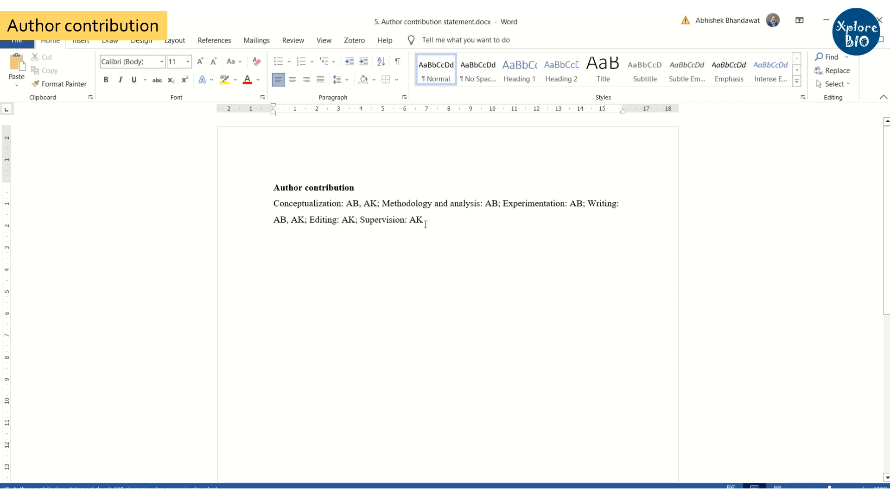
click(273, 187)
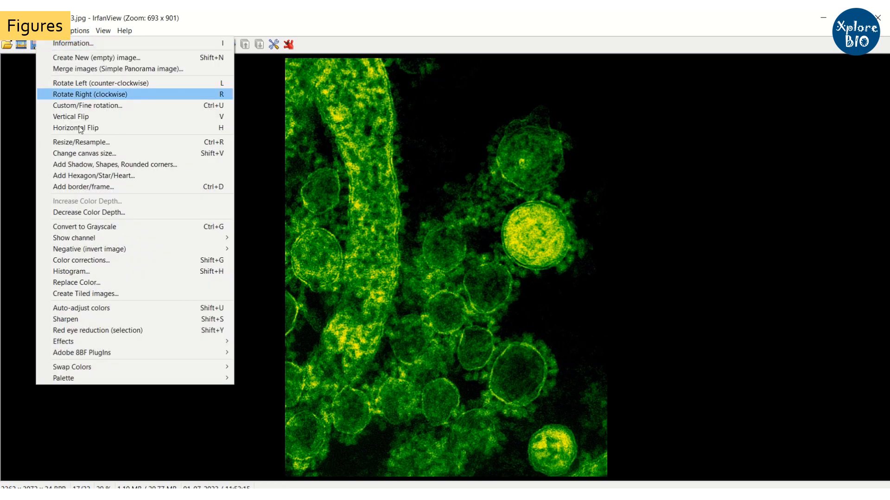
Bring up Image > Resize/Resample to check the figure's pixel width and 300 DPI
click(81, 142)
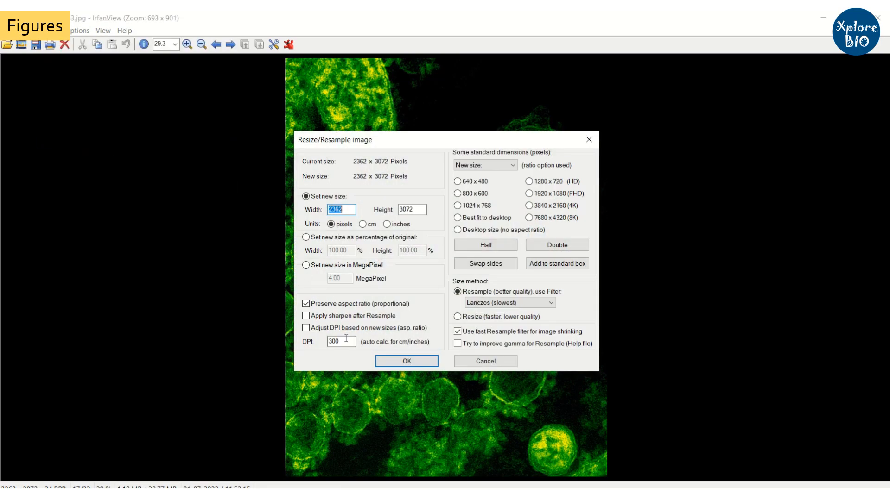
click(405, 360)
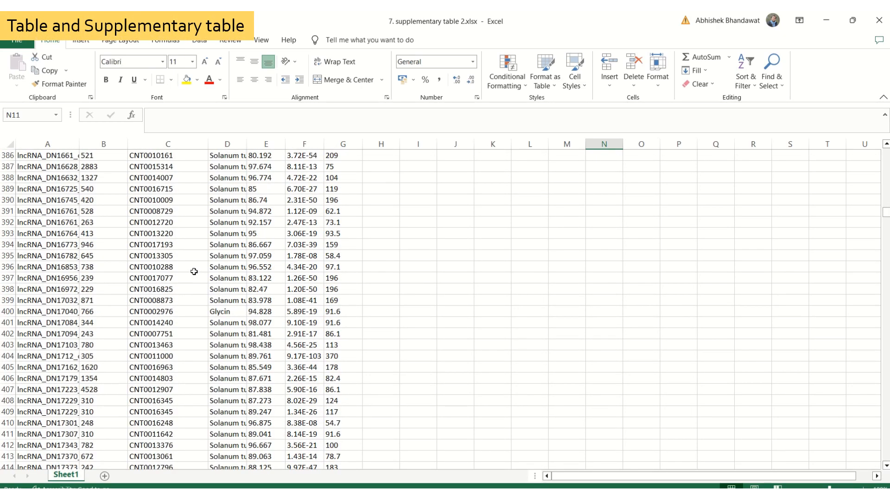
Scroll through the rows of '7. supplementary table 2.xlsx' in Excel
scroll(down, 3)
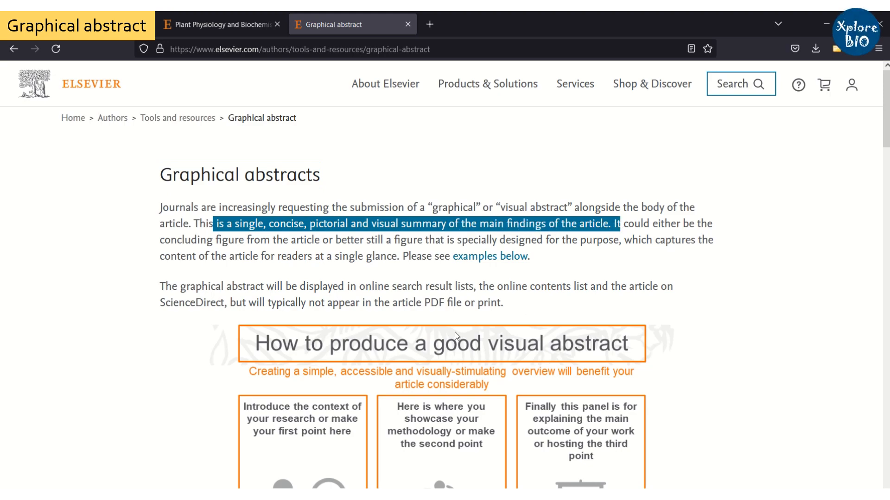
scroll(down, 3)
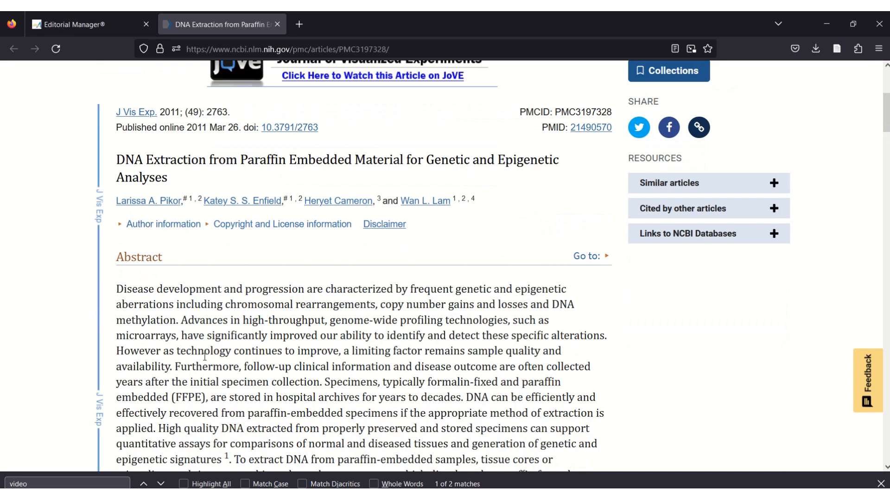
Scroll to the embedded DNA extraction video in the PMC article and start it playing
scroll(down, 3)
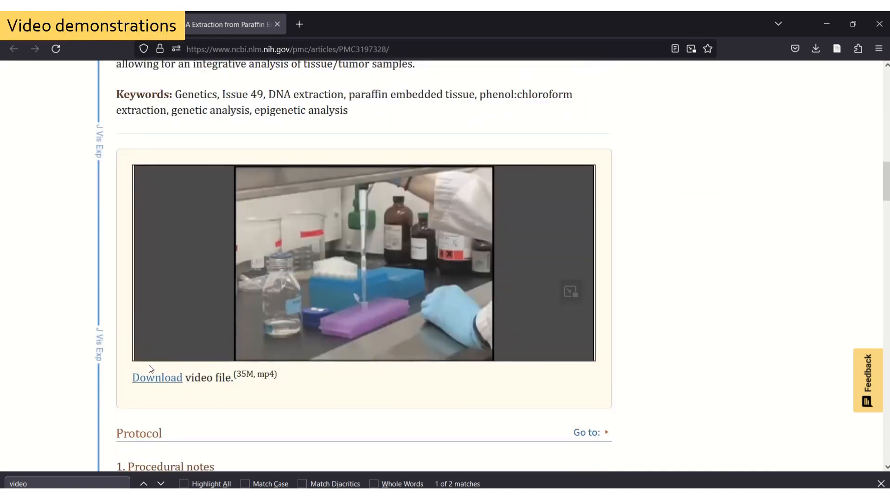
click(363, 261)
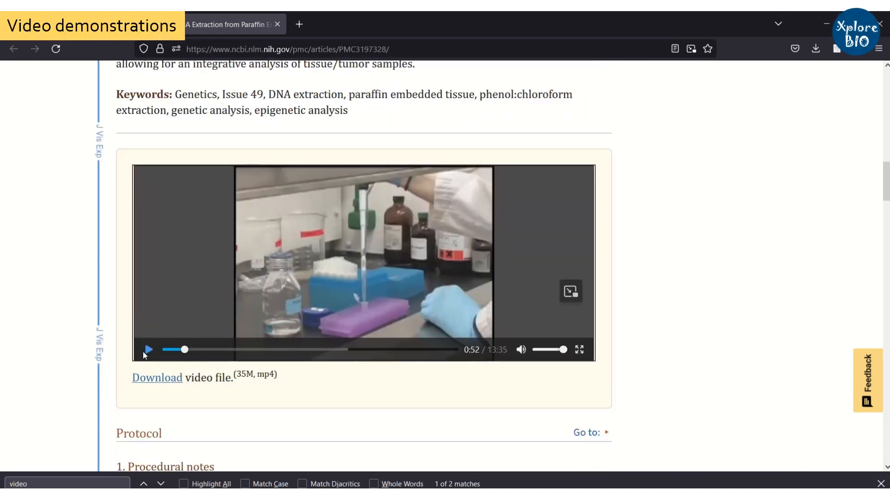
click(148, 349)
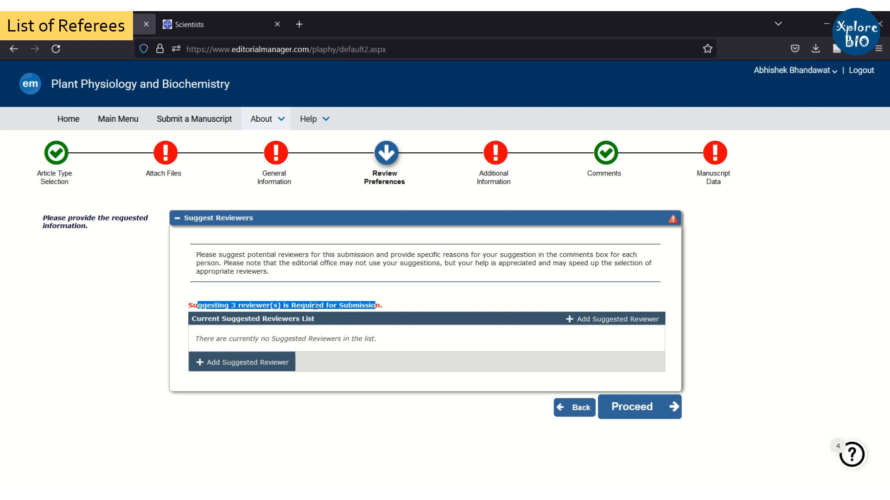
Start a new suggested reviewer entry, ready for the reviewer's name and institution
click(241, 361)
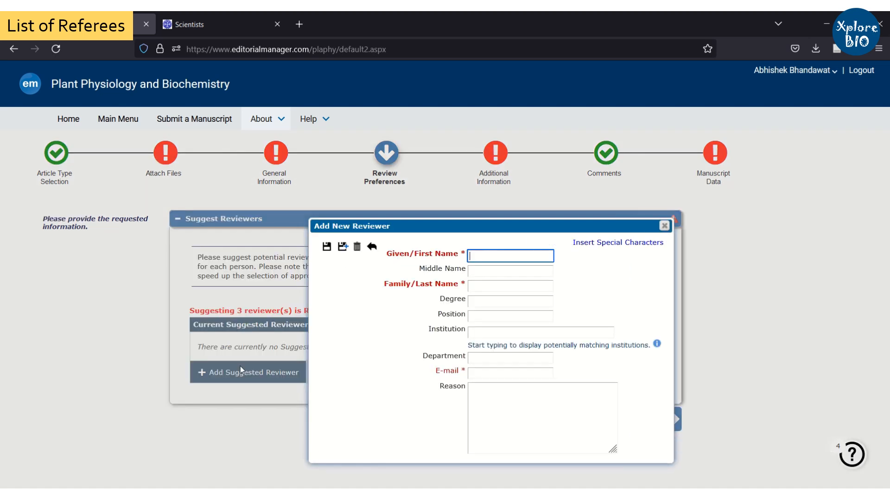
click(509, 286)
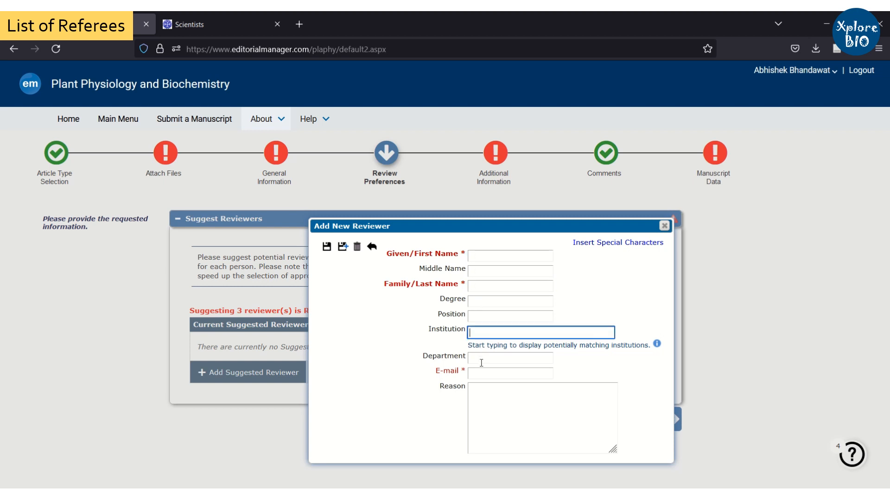
click(541, 418)
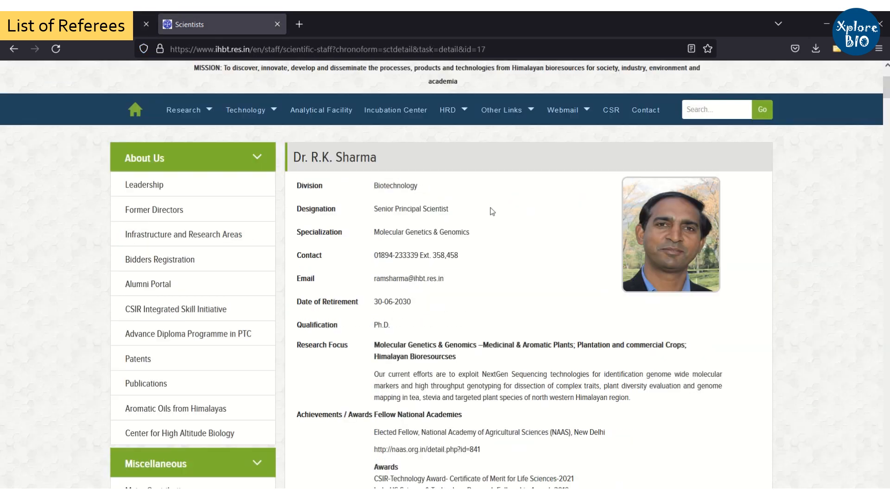
Review the IHBT scientist's profile details as a potential referee
scroll(down, 3)
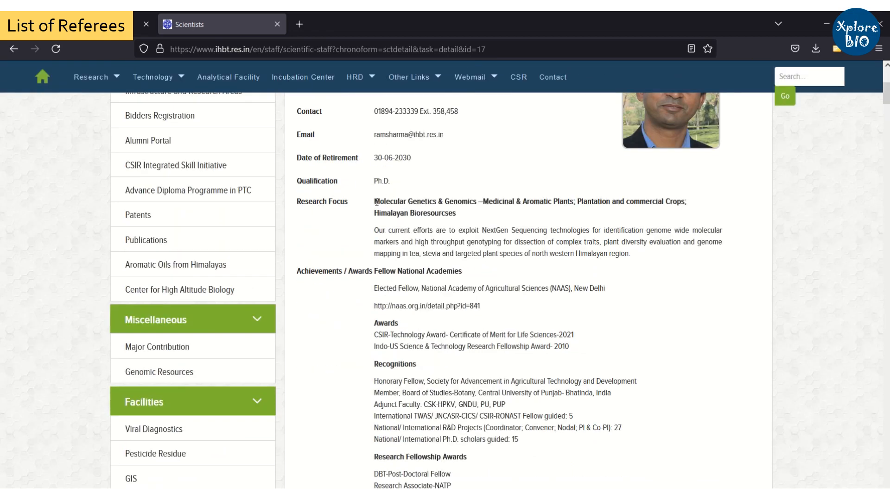
drag(374, 201, 456, 213)
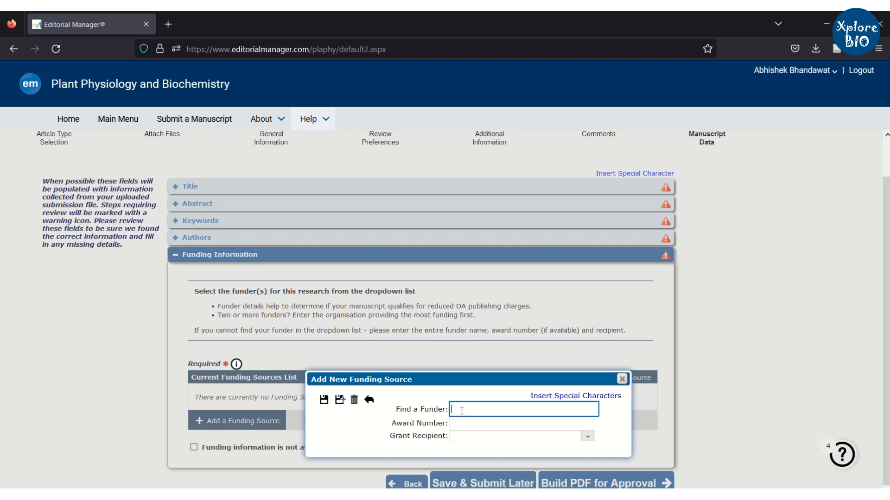
On the new funding source form, check the Grant Recipient choices and move to Award Number
click(587, 436)
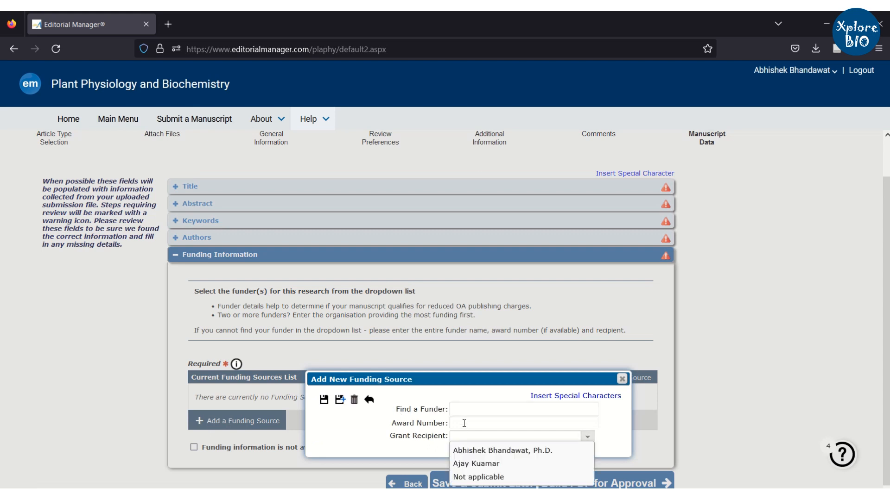
click(522, 423)
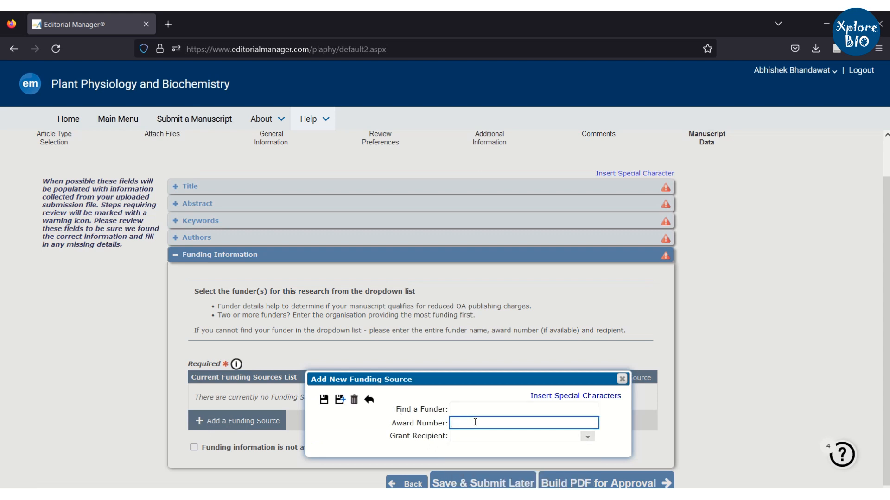
click(161, 156)
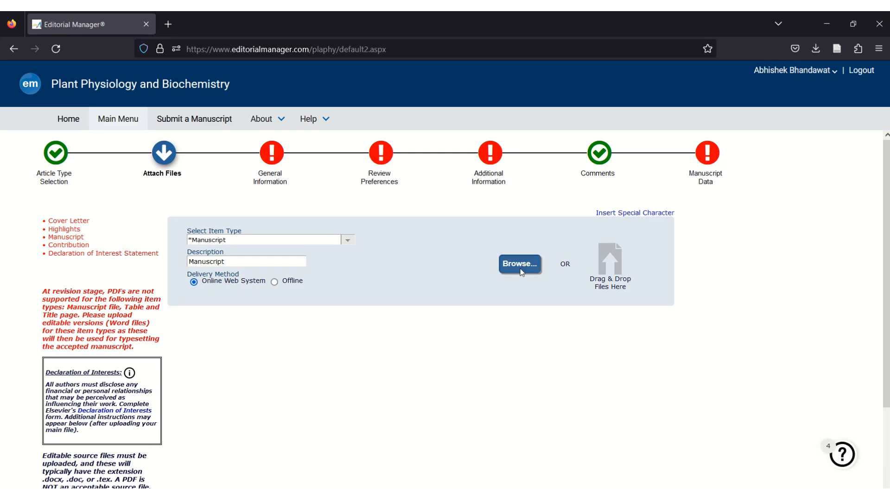
Upload the seven submission files, cover letter through supplementary table, from the Submission files folder
click(519, 264)
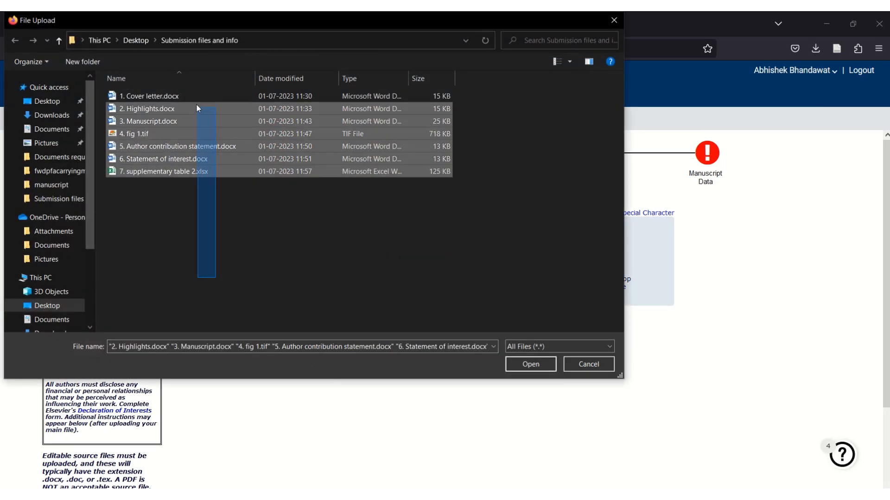
click(529, 363)
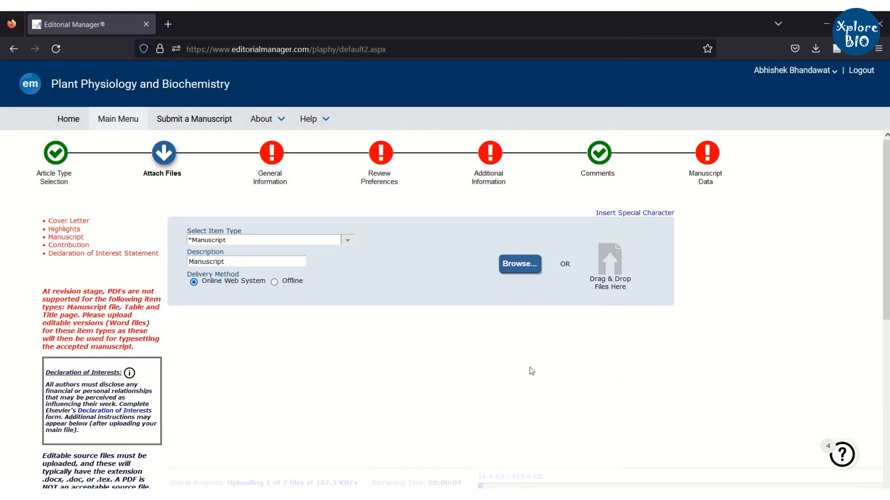
scroll(down, 3)
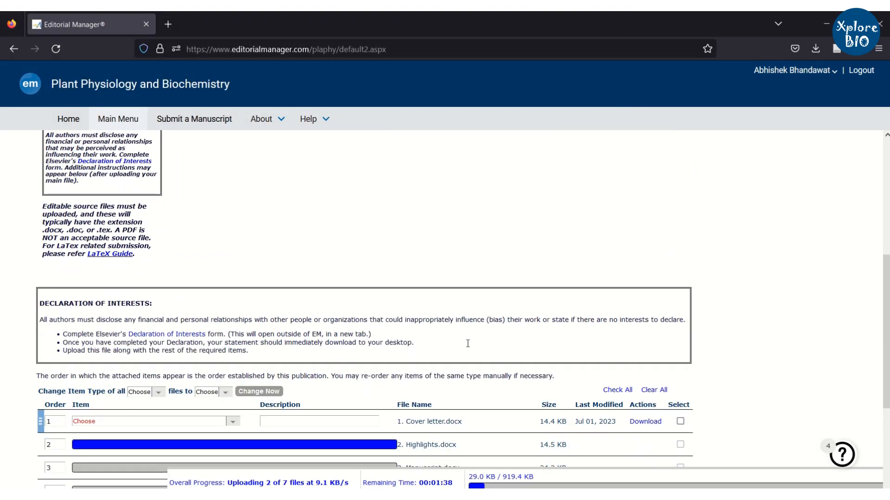
scroll(down, 3)
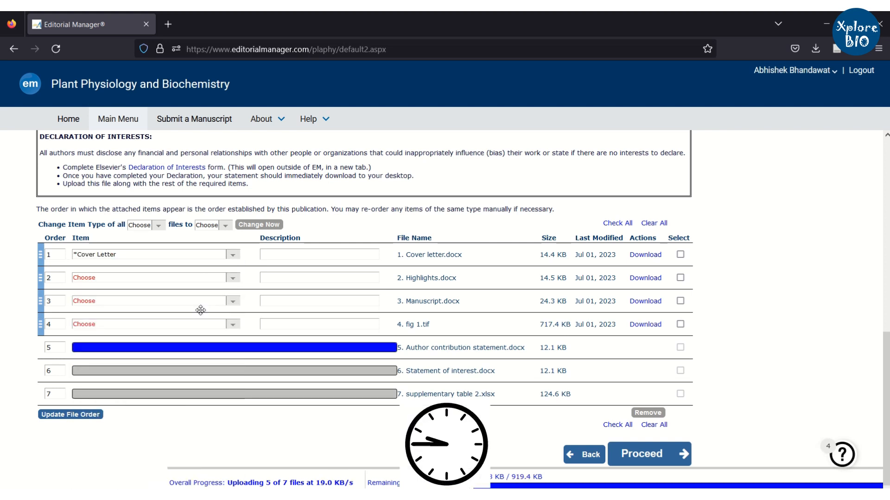
click(75, 24)
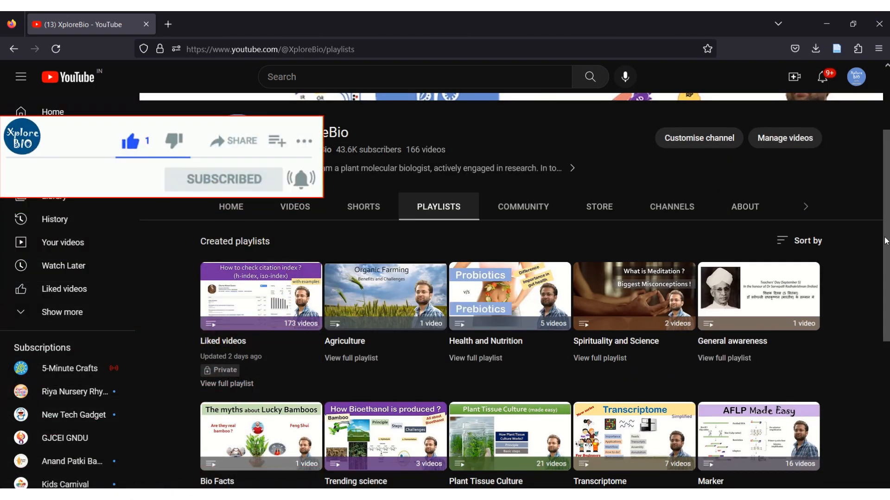
Browse the Research and Publishing playlist's videos on paper writing and publishing
scroll(down, 3)
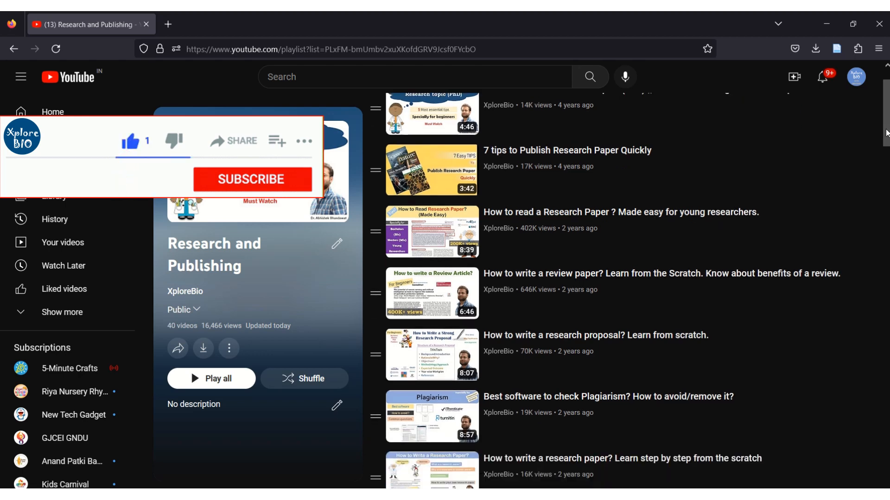
click(252, 179)
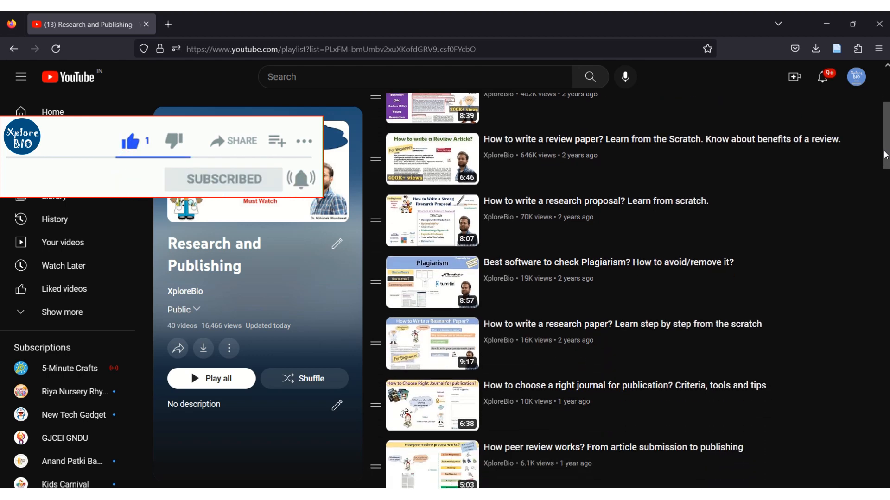
scroll(down, 3)
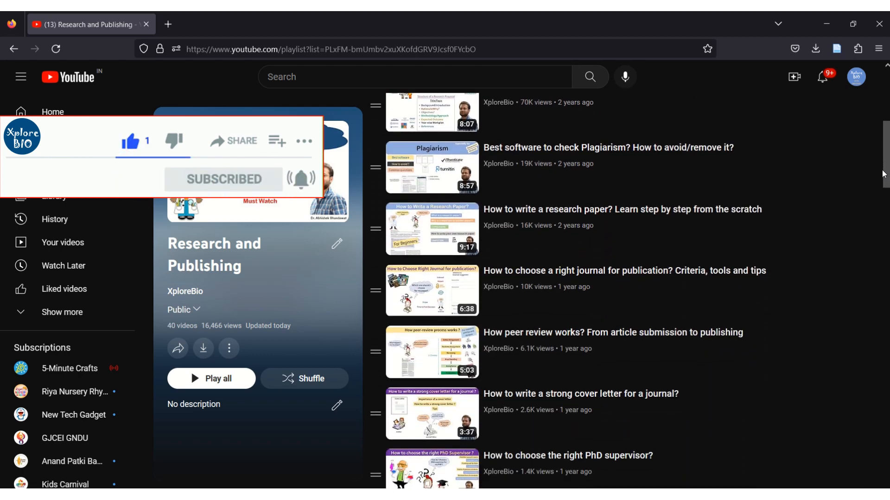
scroll(down, 3)
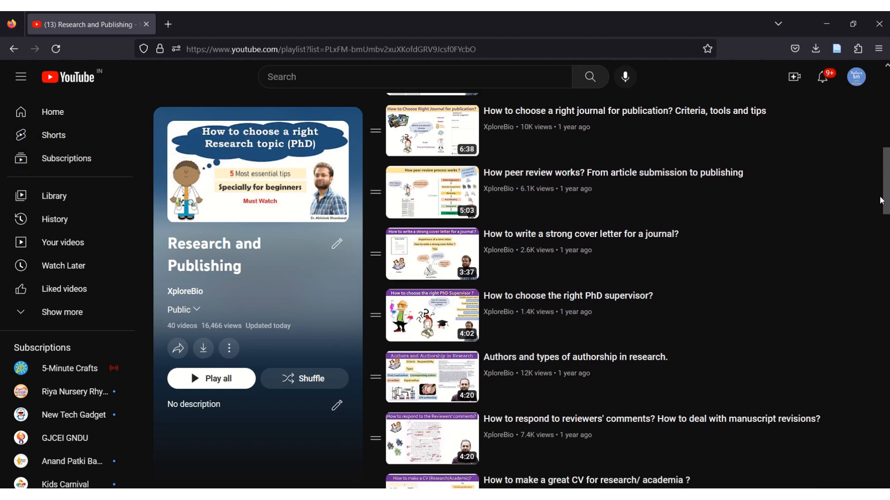
scroll(down, 3)
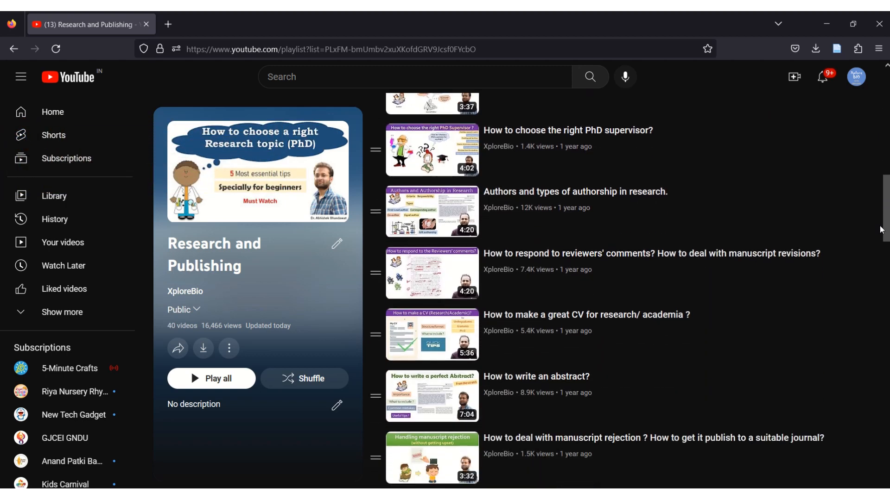
scroll(down, 3)
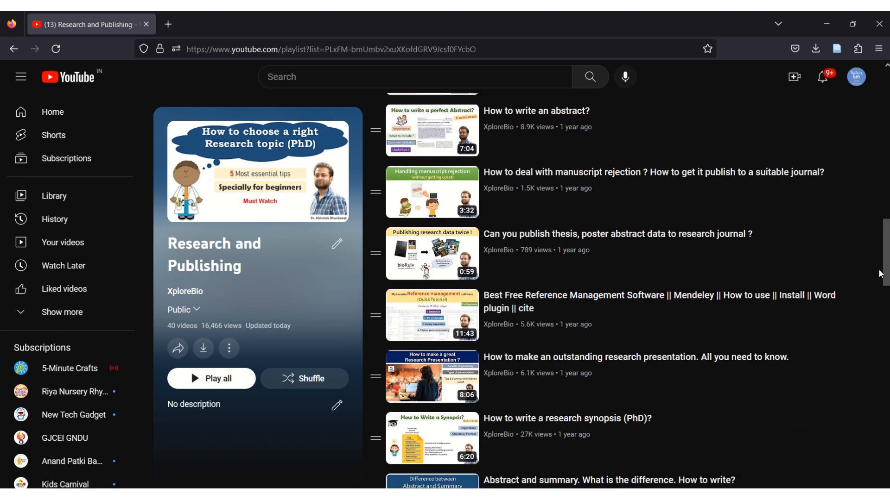
scroll(down, 3)
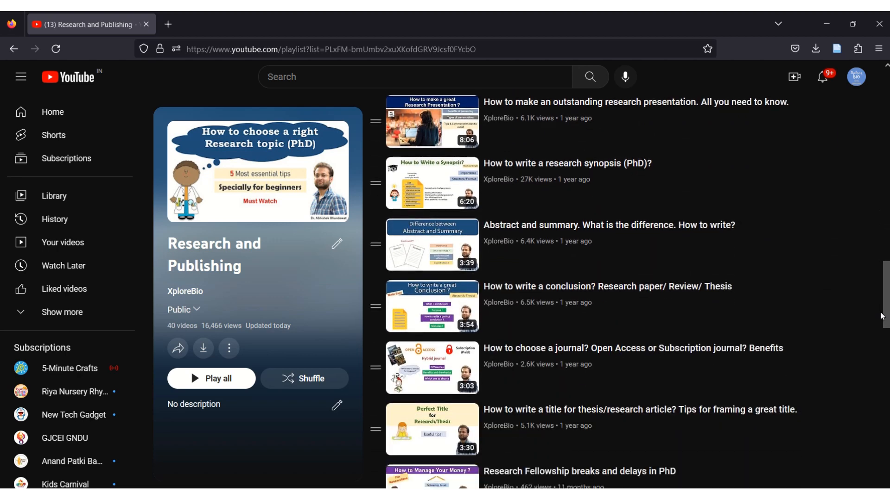